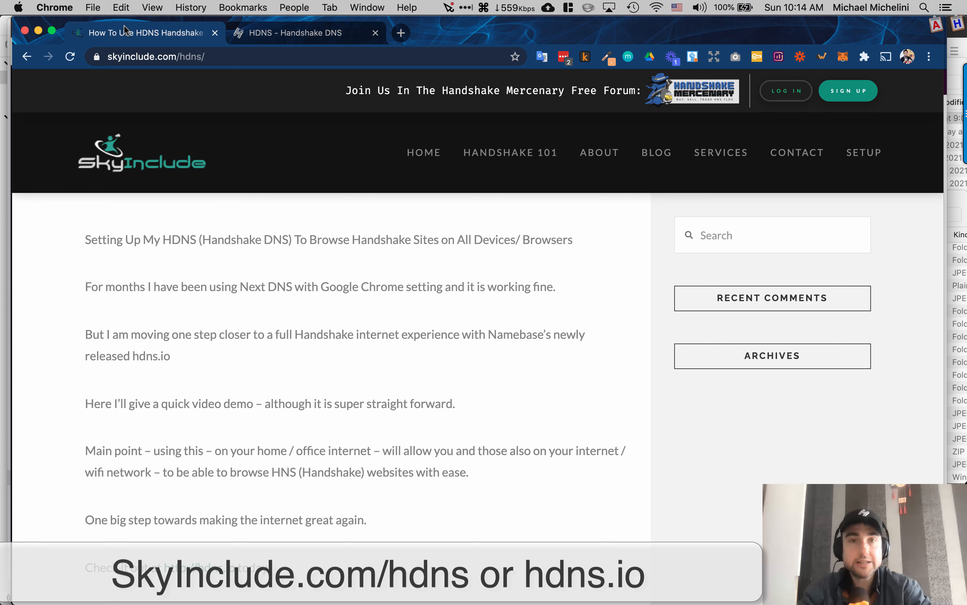
Step: Bring the hdns.io Handshake DNS tab to the front beside the SkyInclude article
left_click(302, 33)
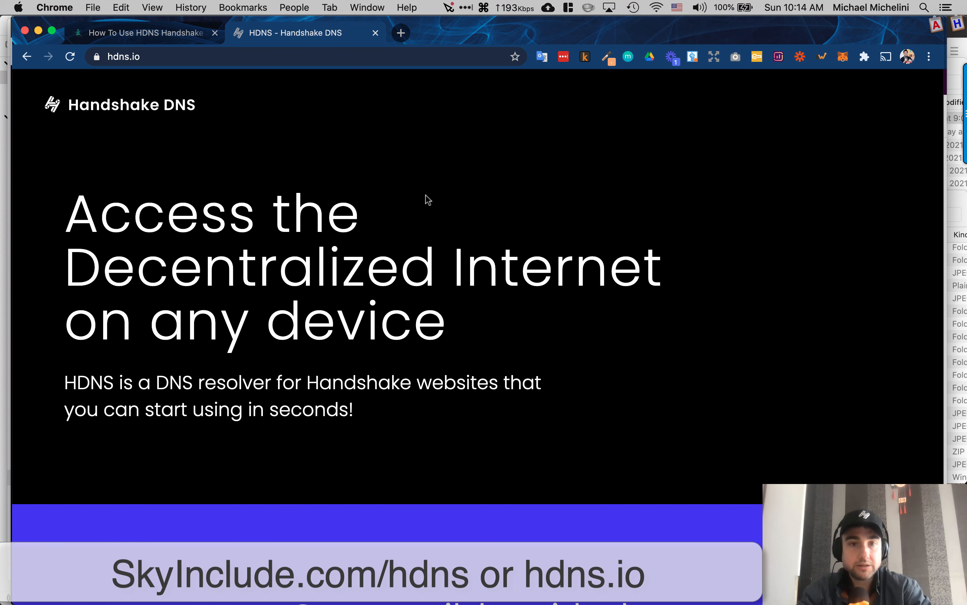
Step: Scroll hdns.io past Privacy, Anonymity and Secure to the Setup section with macOS DNS addresses 103.196.38.38 and 103.196.38.39
scroll("down", 3)
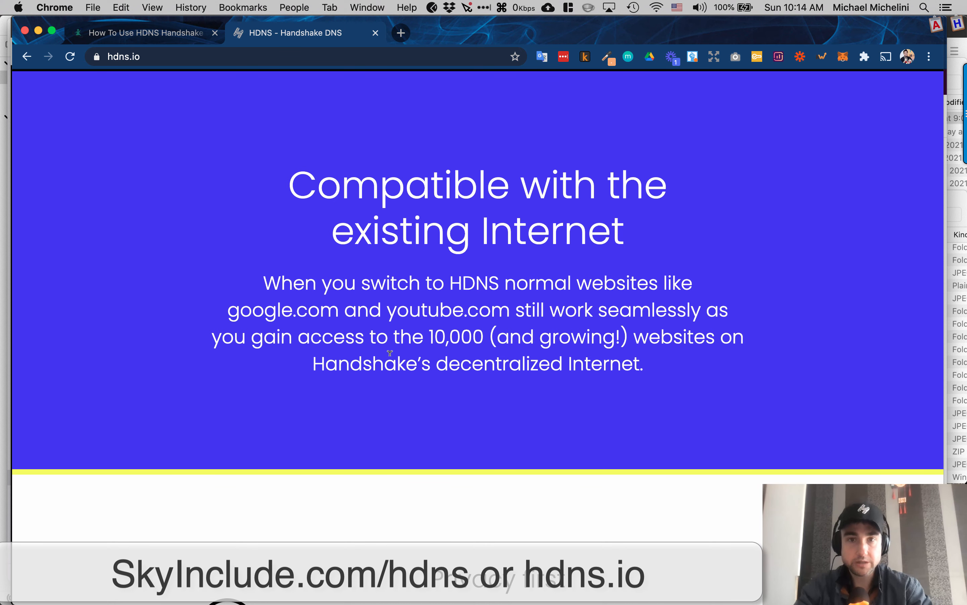
scroll("down", 3)
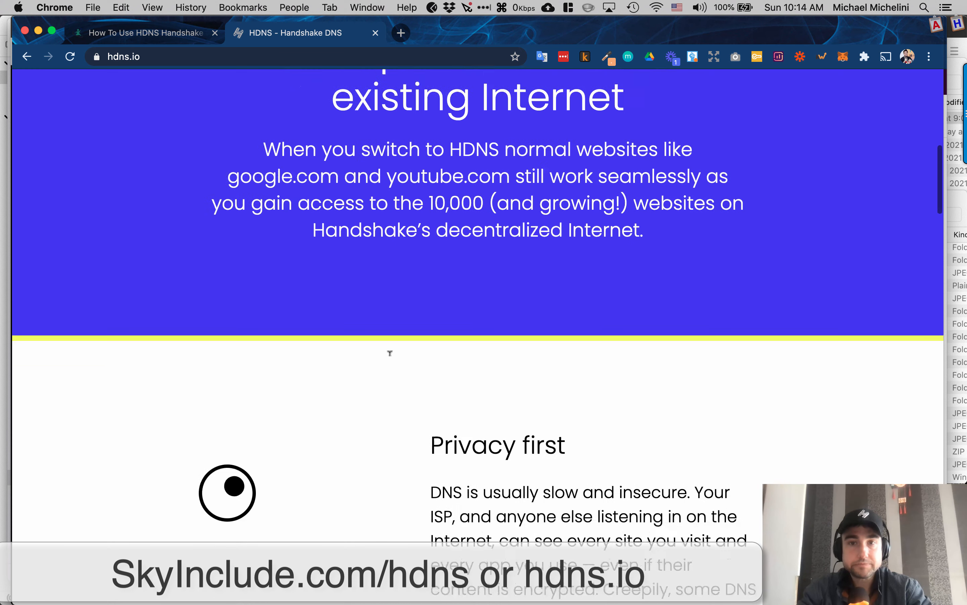
scroll("down", 3)
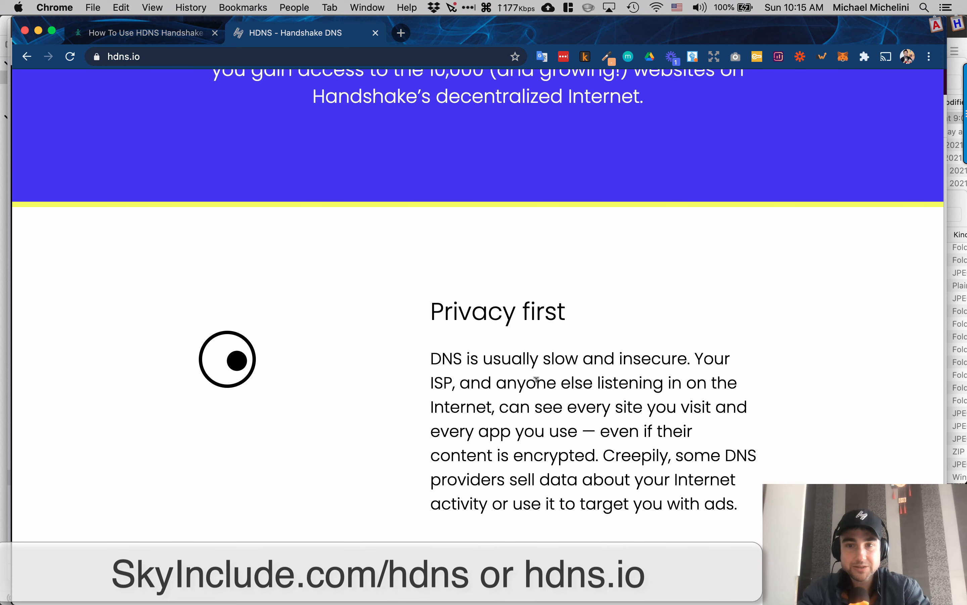
scroll("down", 3)
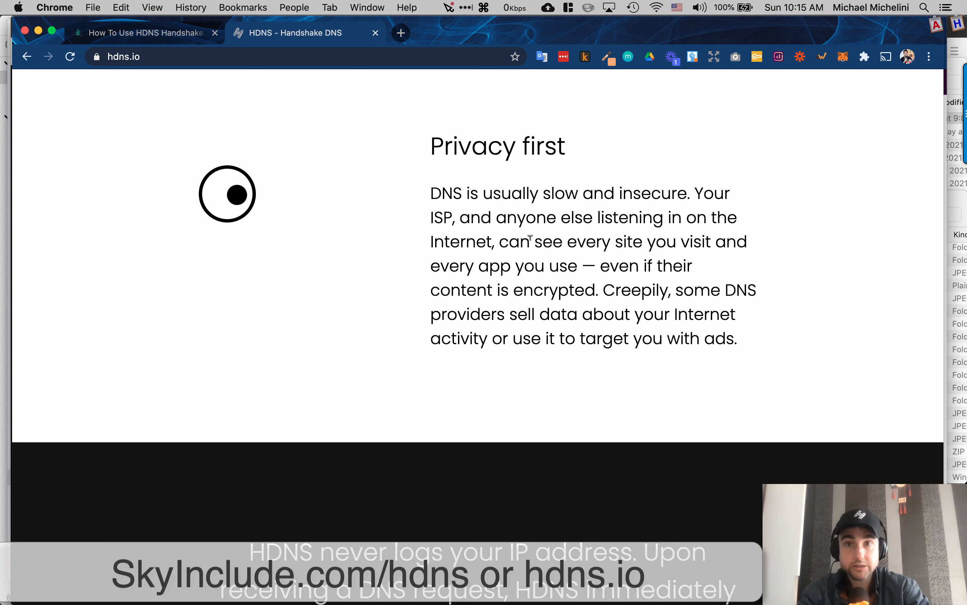
scroll("down", 3)
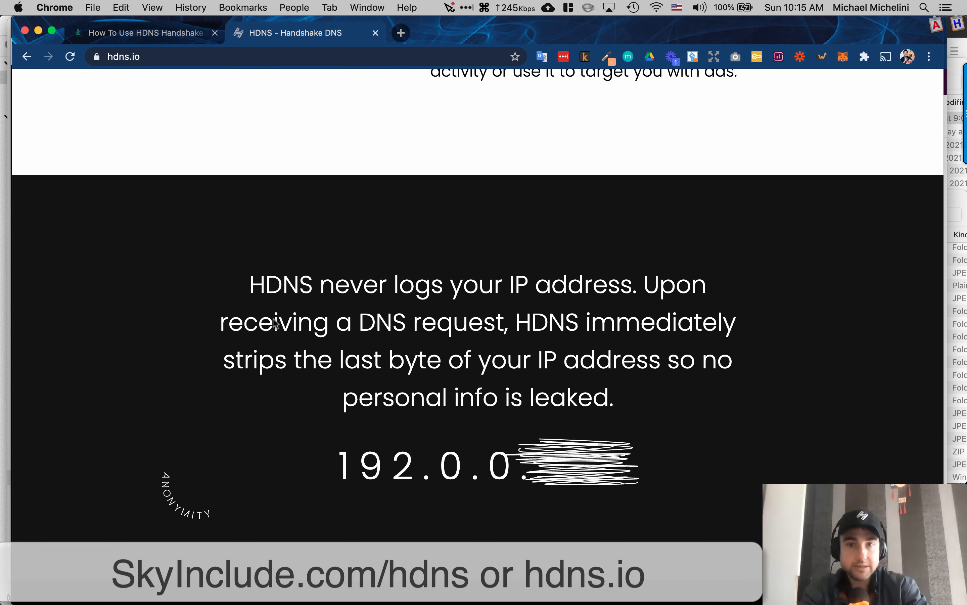
mouse_move(330, 374)
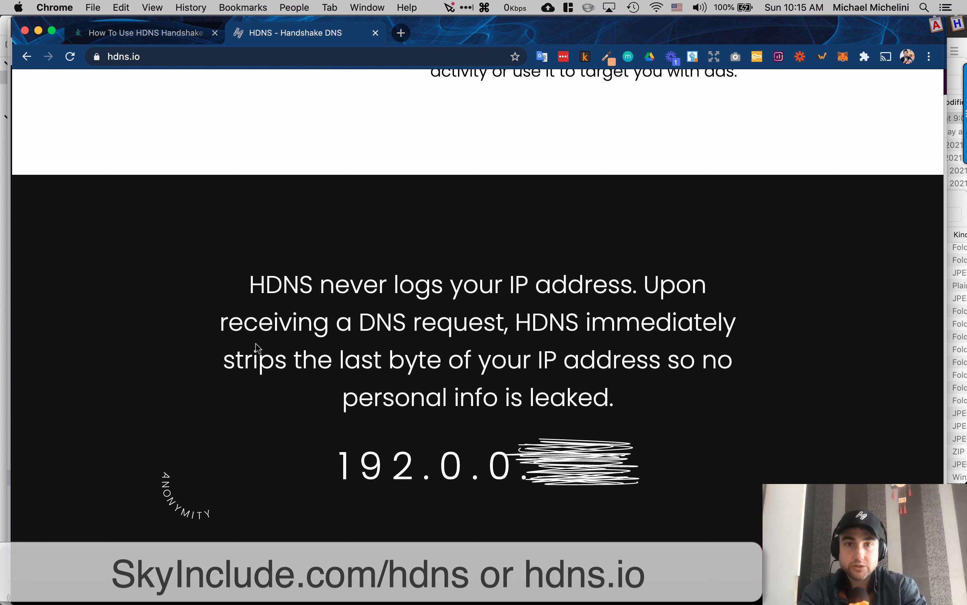
scroll("down", 3)
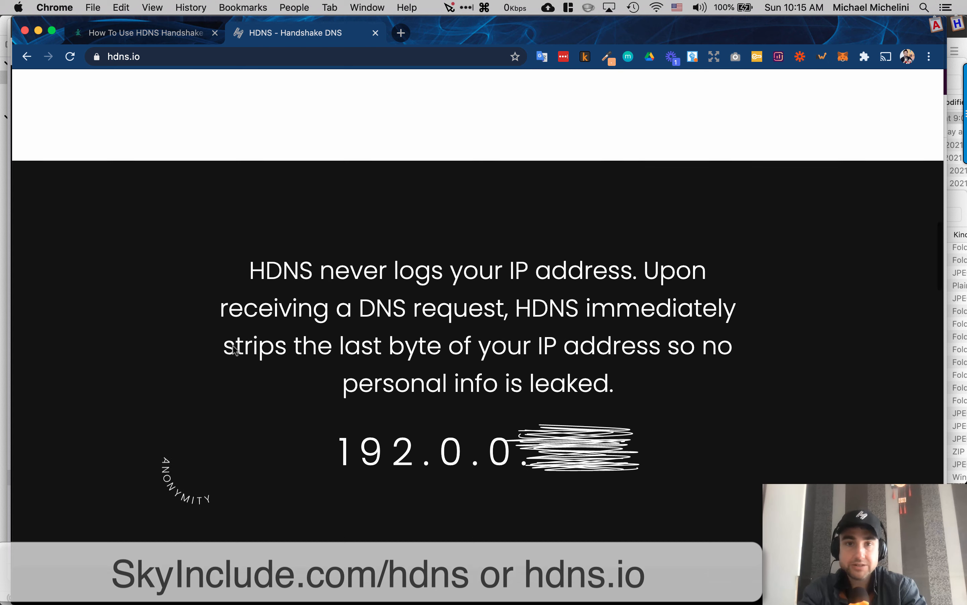
scroll("down", 3)
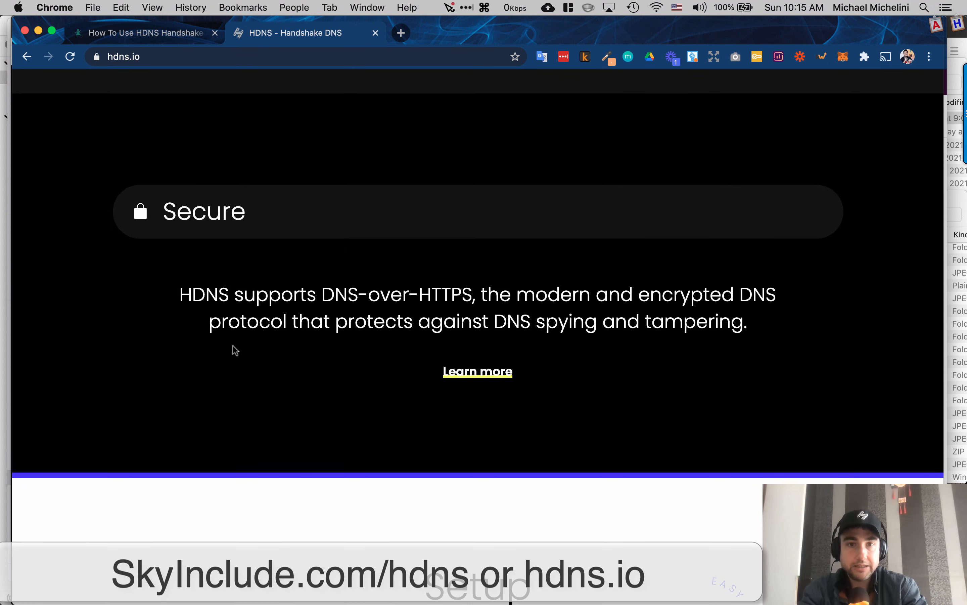
mouse_move(234, 343)
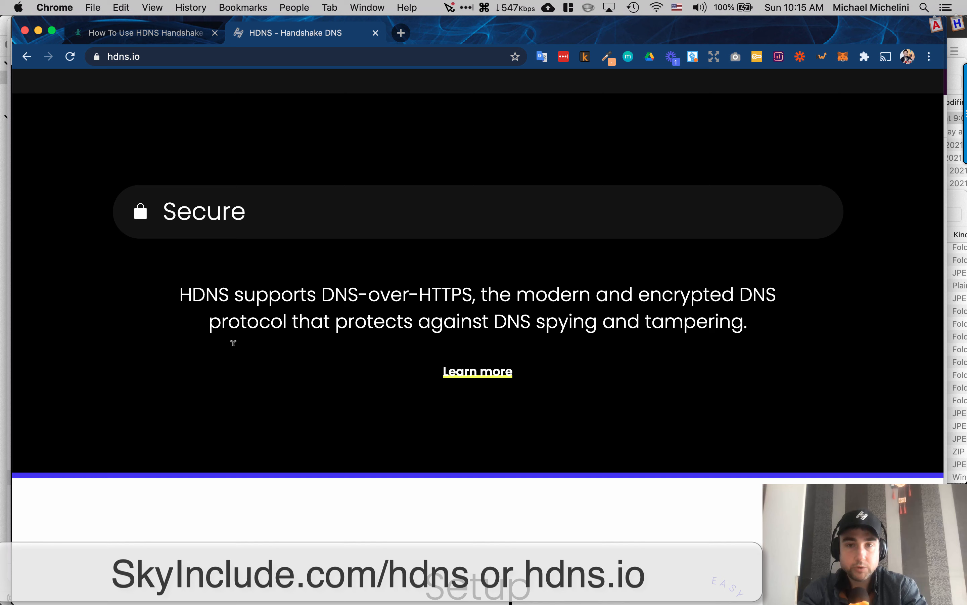
scroll("down", 3)
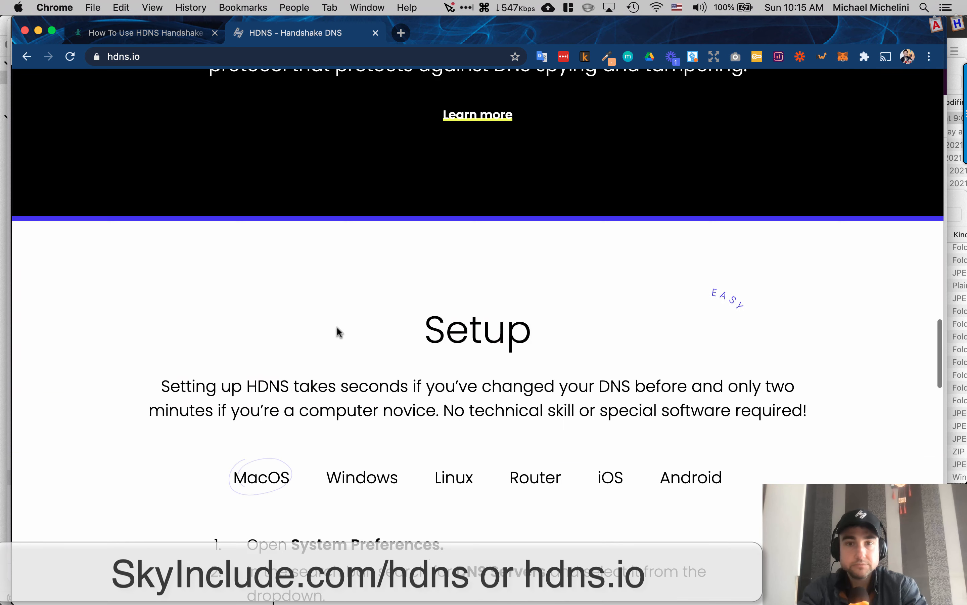
scroll("down", 3)
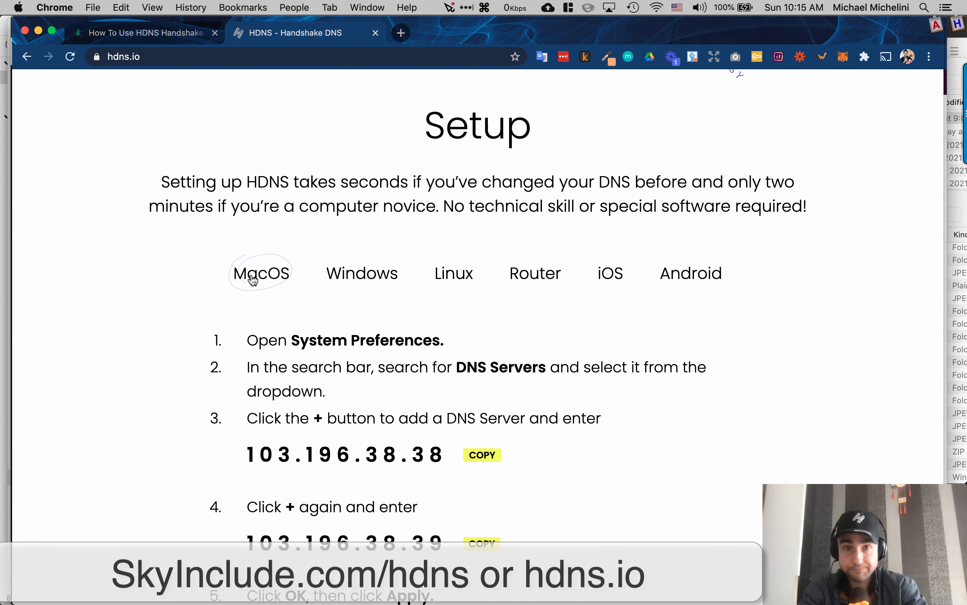
mouse_move(298, 340)
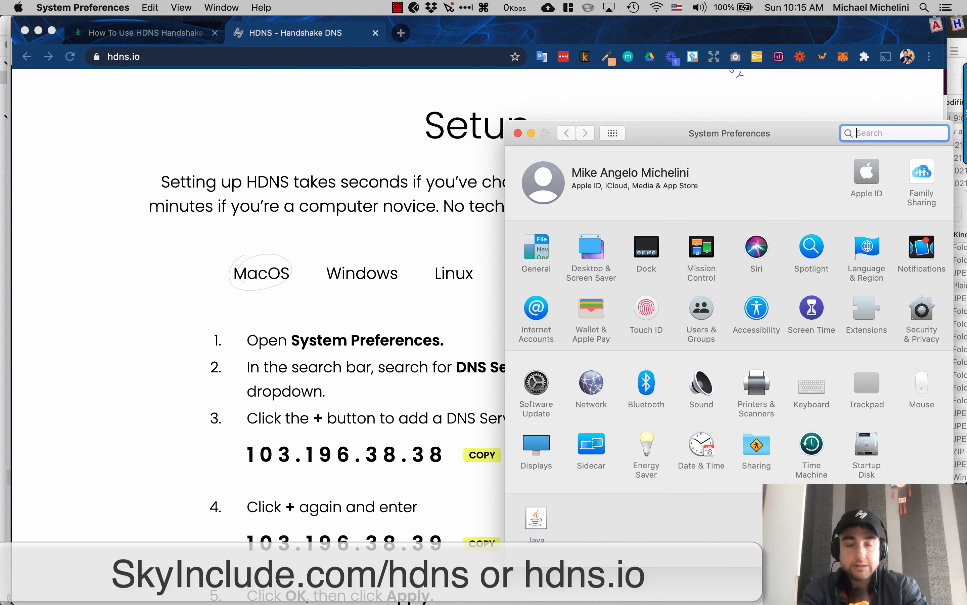
Step: Search 'dns' in System Preferences, review the Wi-Fi Network pane, then close the preferences window
type("dns")
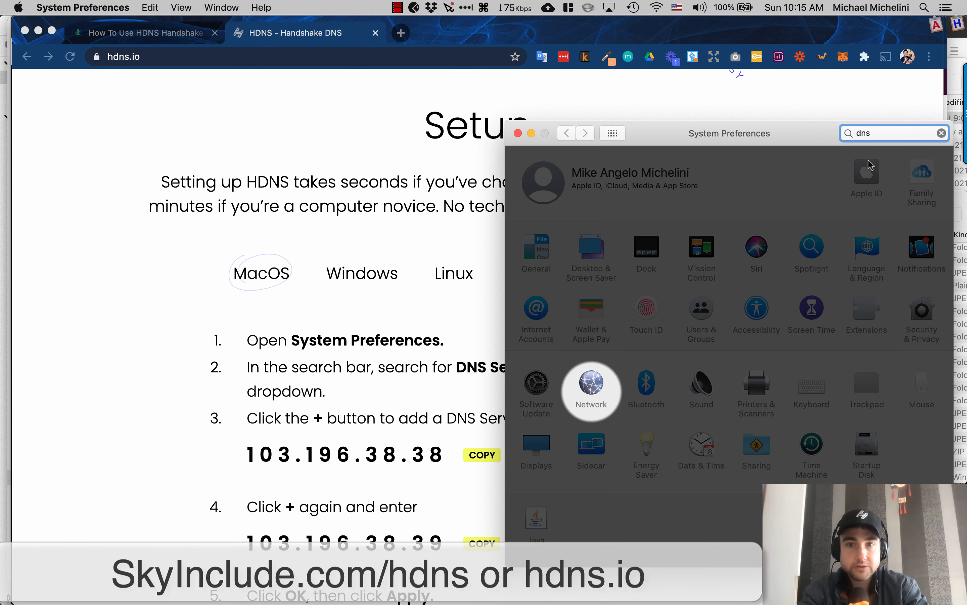
left_click(590, 390)
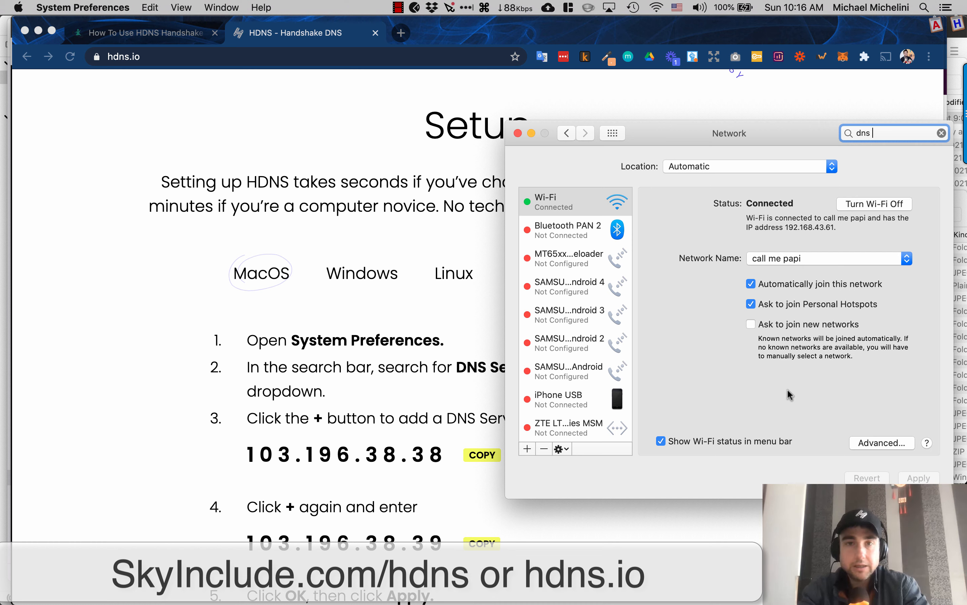
mouse_move(776, 406)
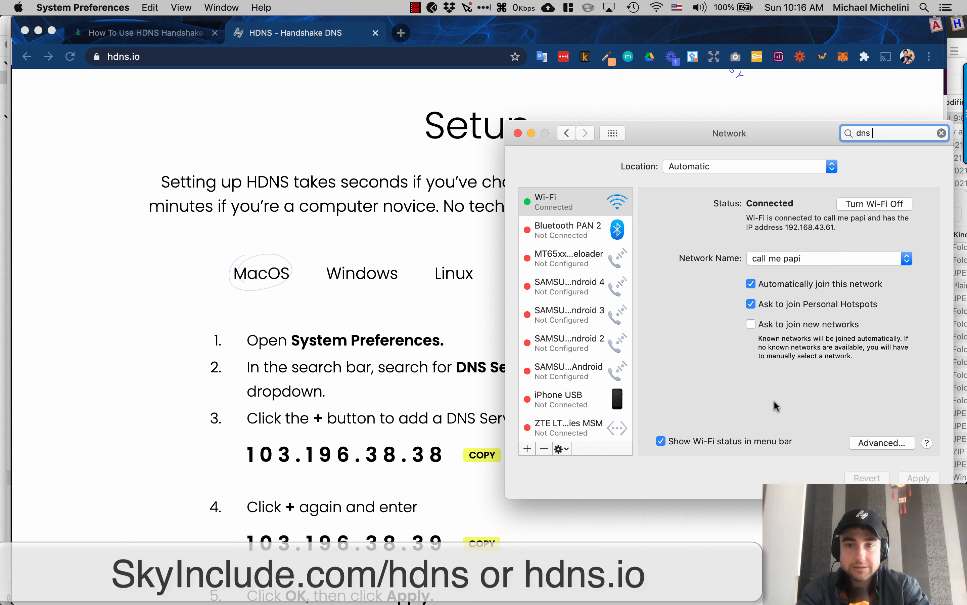
mouse_move(743, 393)
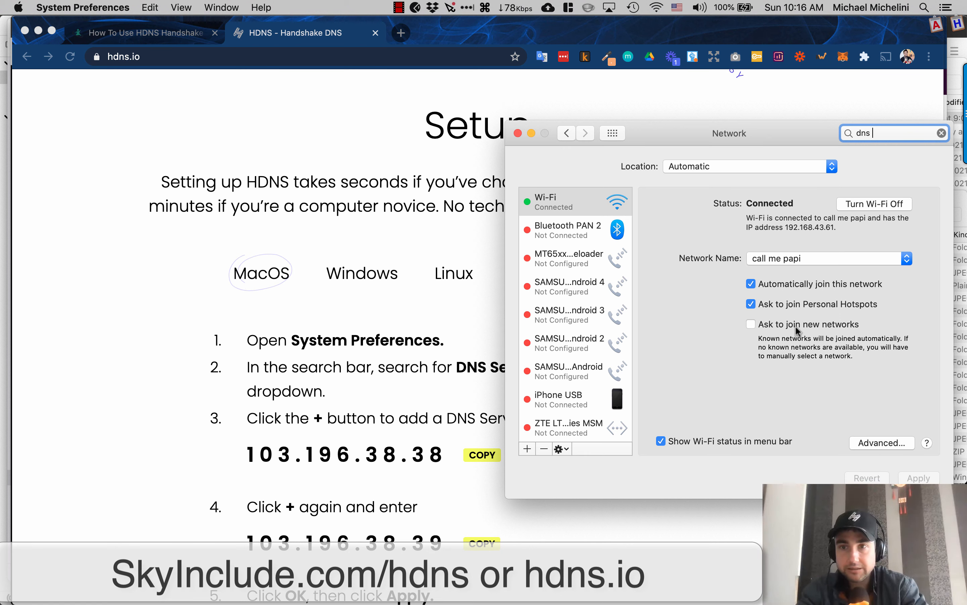
mouse_move(749, 326)
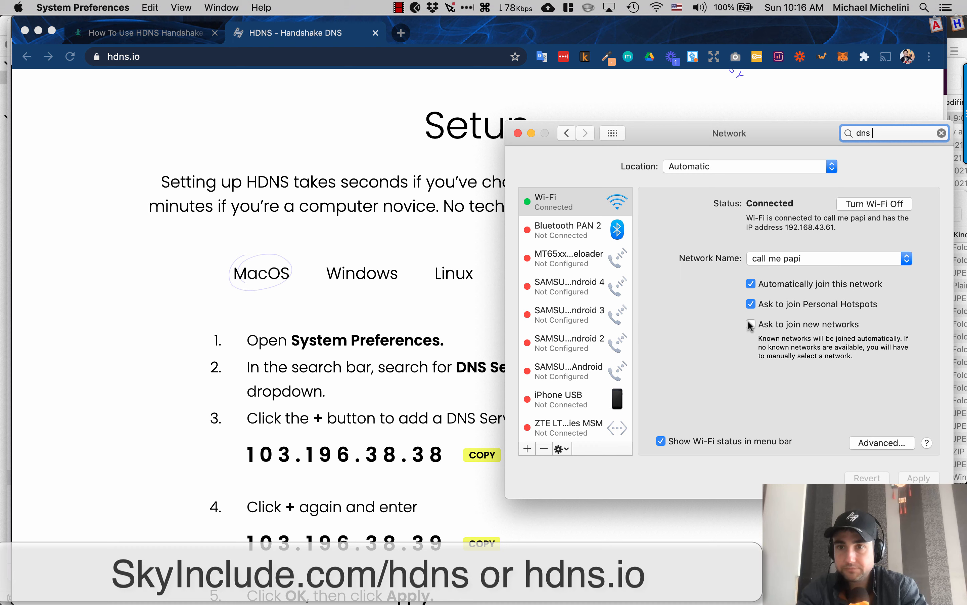
left_click(751, 324)
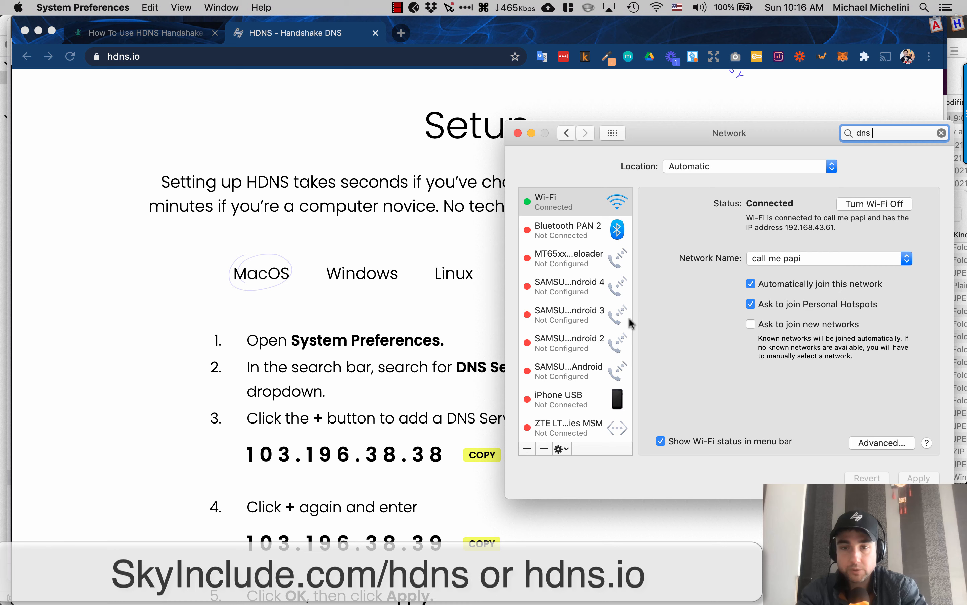
mouse_move(198, 329)
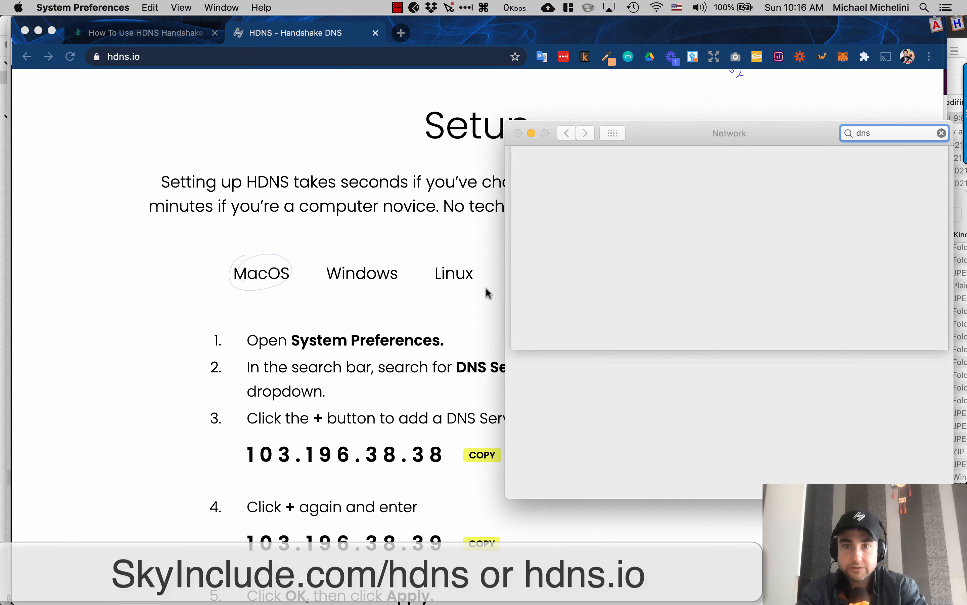
left_click(895, 132)
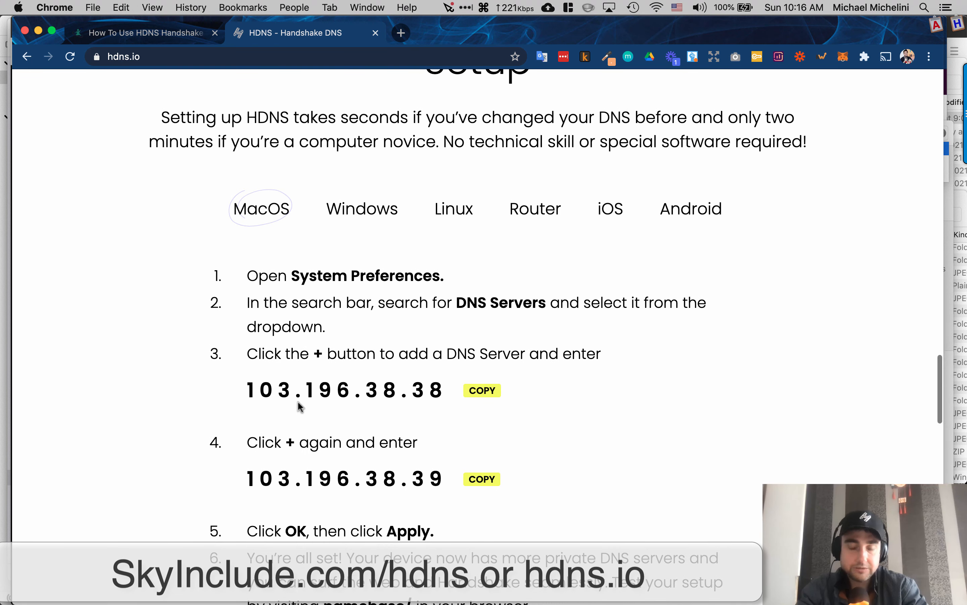
Step: Load the Handshake site namebase/ in a new tab, retrying as namebase./, then return to the hdns.io tab
scroll("down", 3)
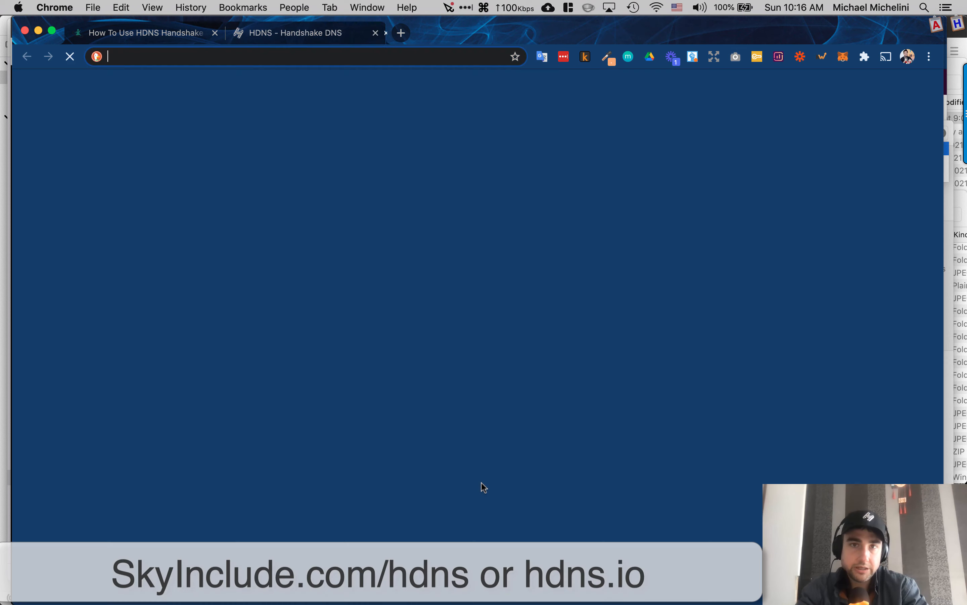
left_click(400, 33)
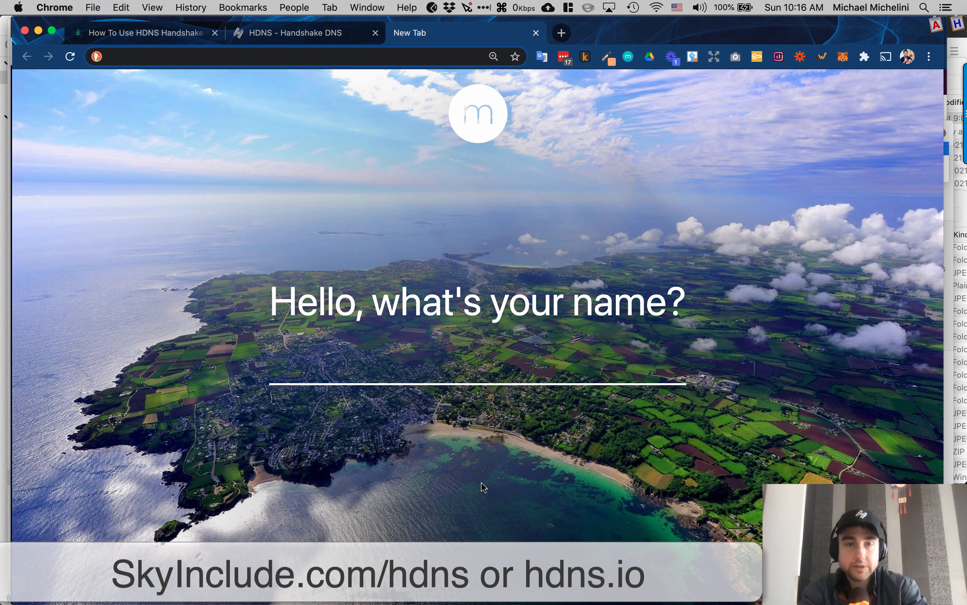
type("namebase/")
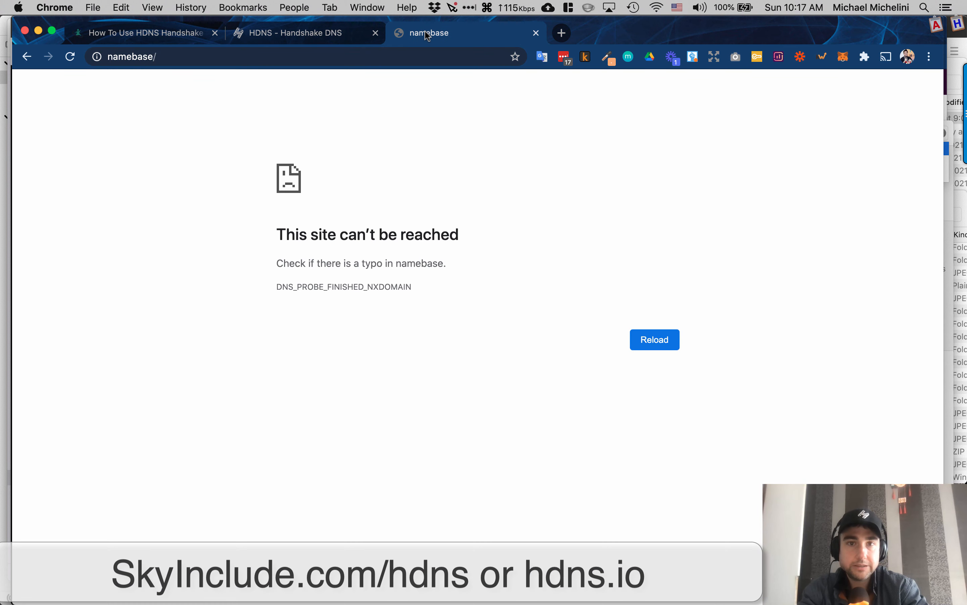
left_click(278, 57)
type(".")
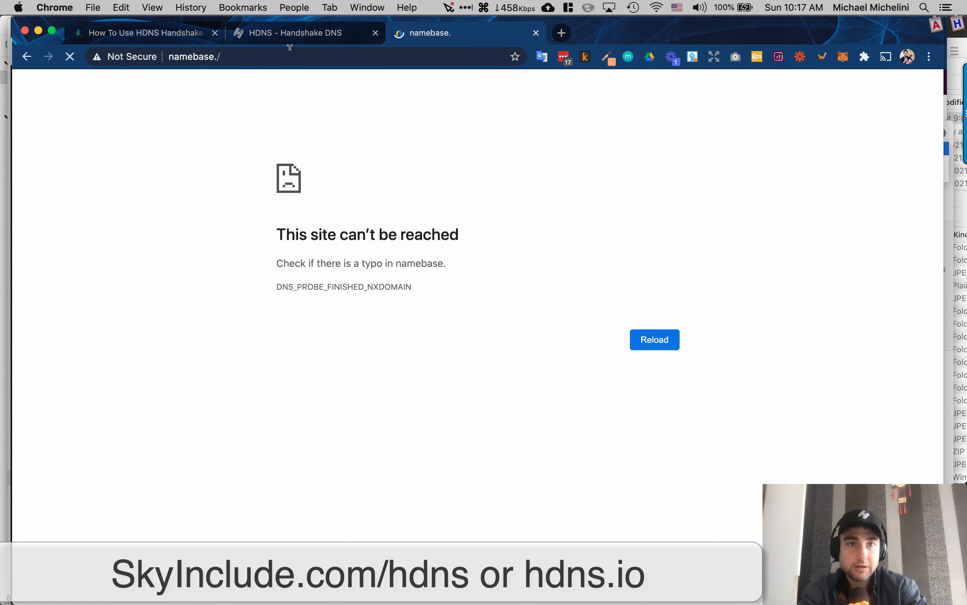
left_click(654, 339)
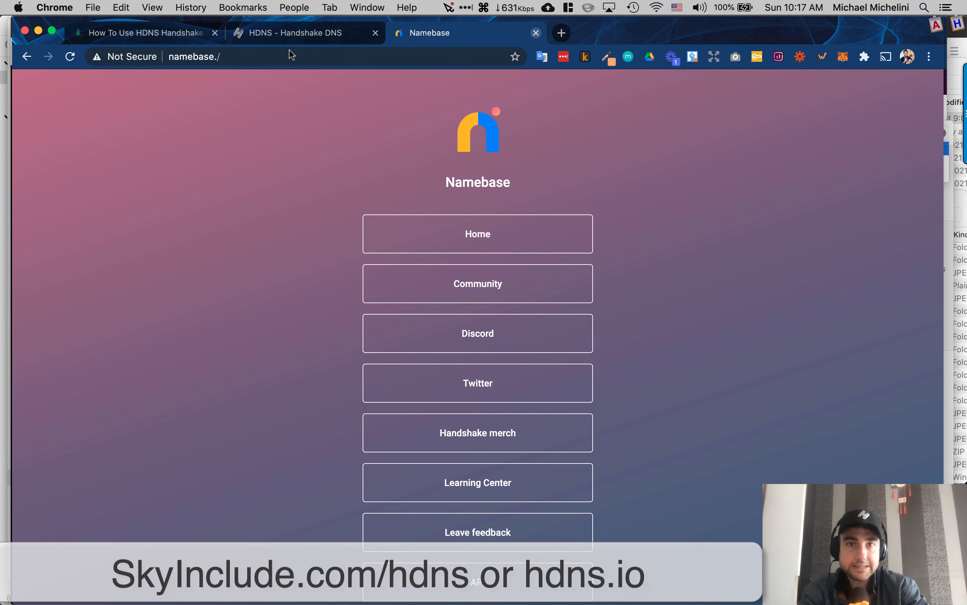
left_click(303, 33)
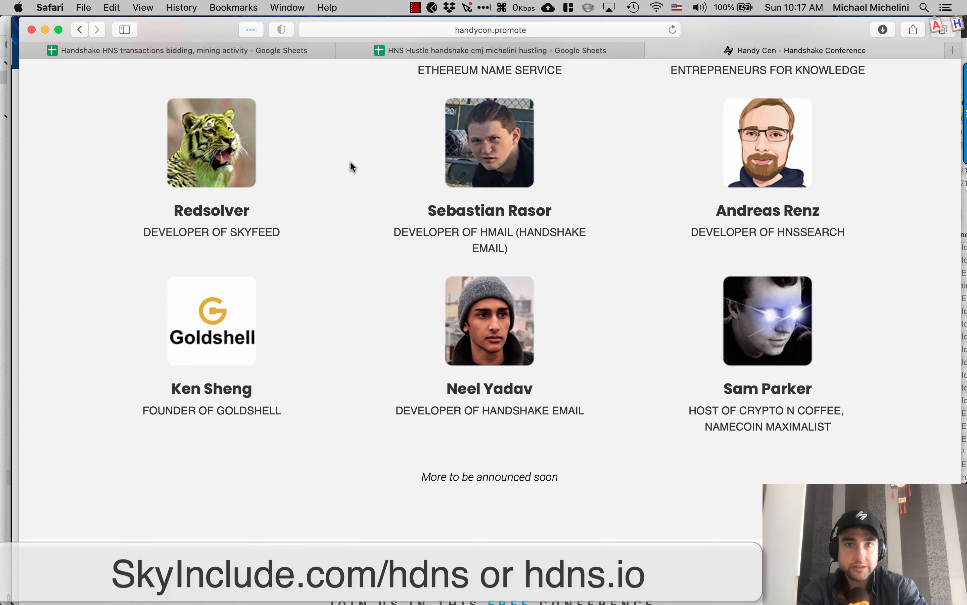
left_click(490, 30)
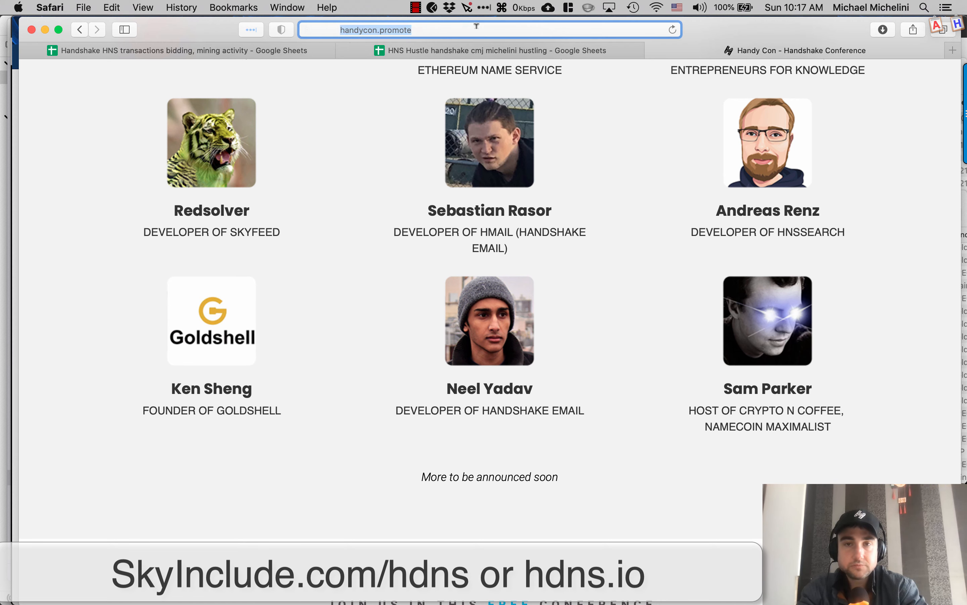
left_click(488, 29)
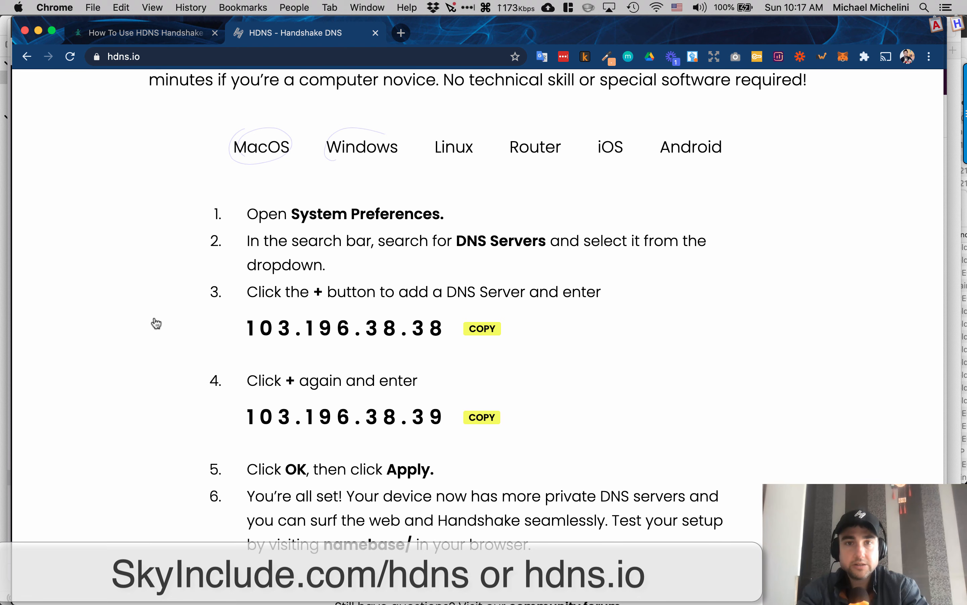
Step: Flip the hdns.io Setup instructions through Windows, Linux, Router and iOS, ending on Android
left_click(361, 148)
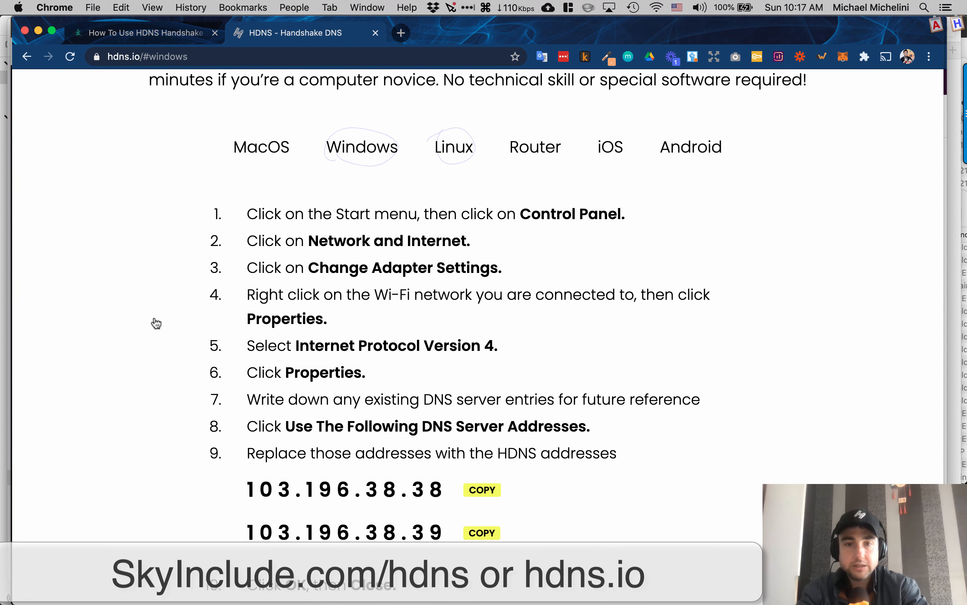
left_click(453, 147)
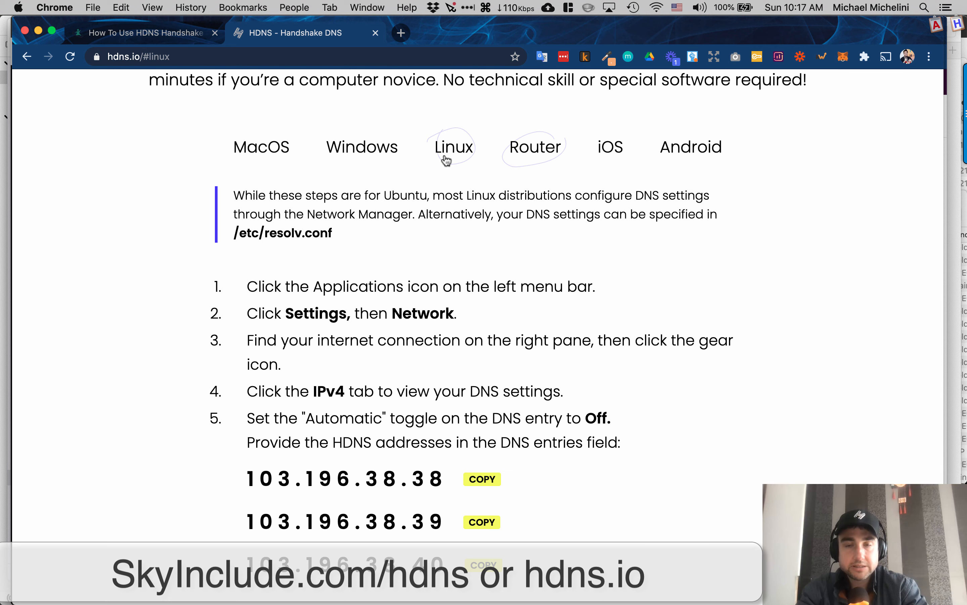
left_click(534, 147)
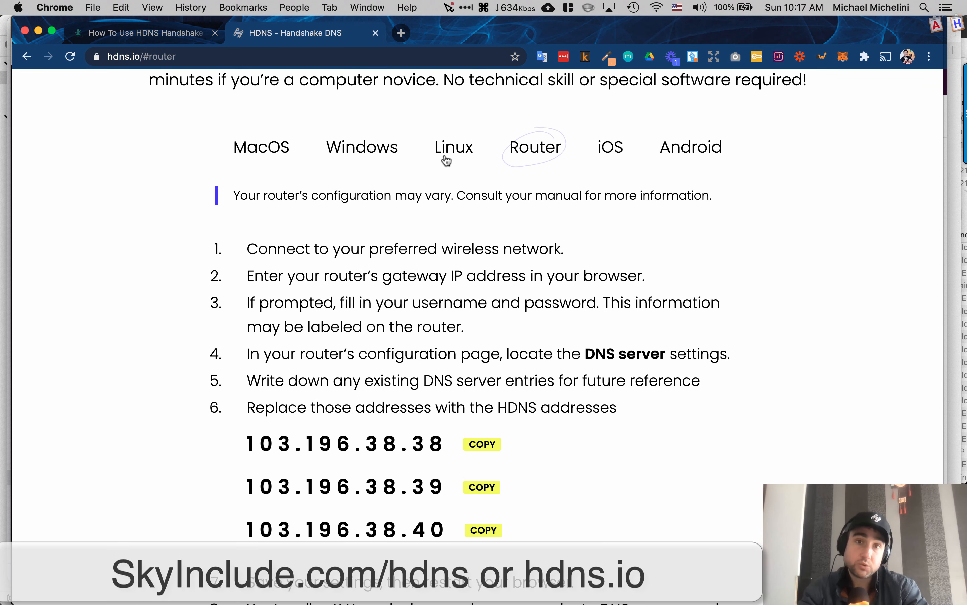
mouse_move(544, 148)
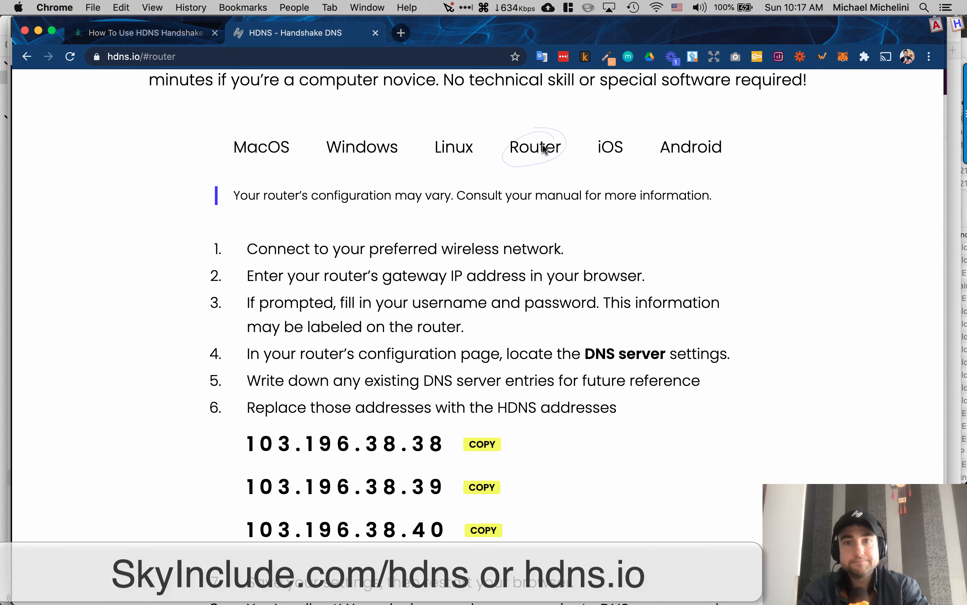
mouse_move(566, 472)
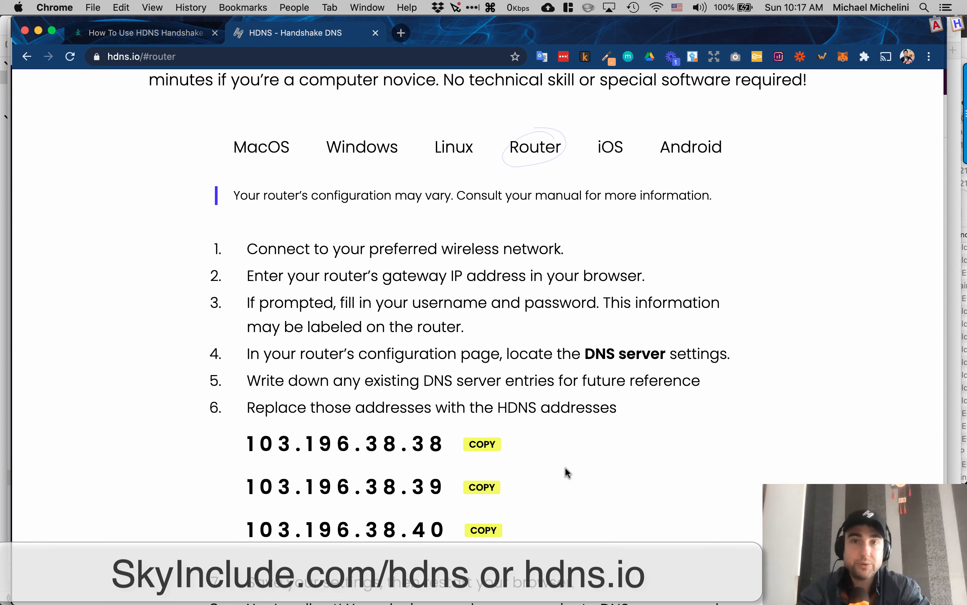
mouse_move(563, 435)
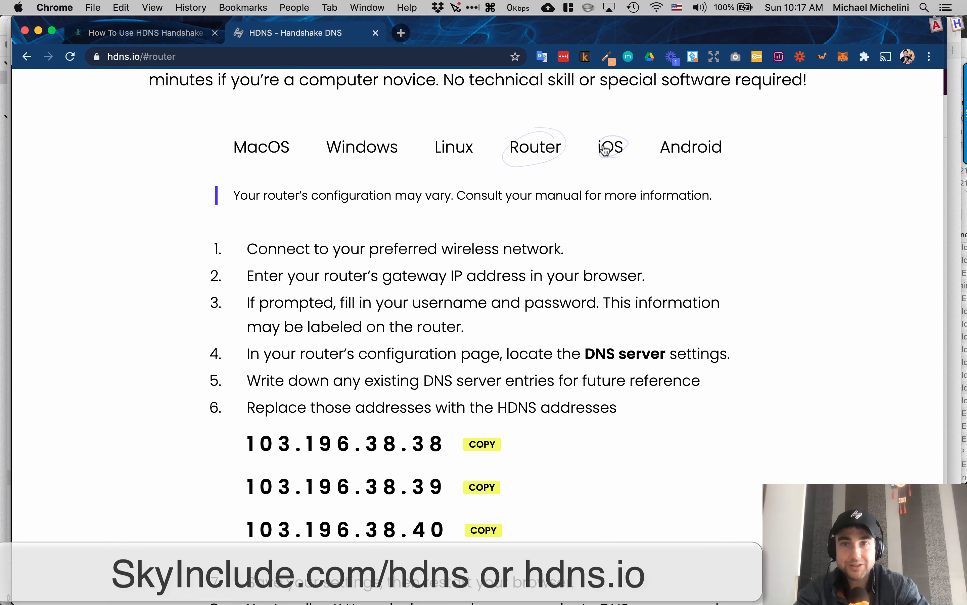
left_click(611, 148)
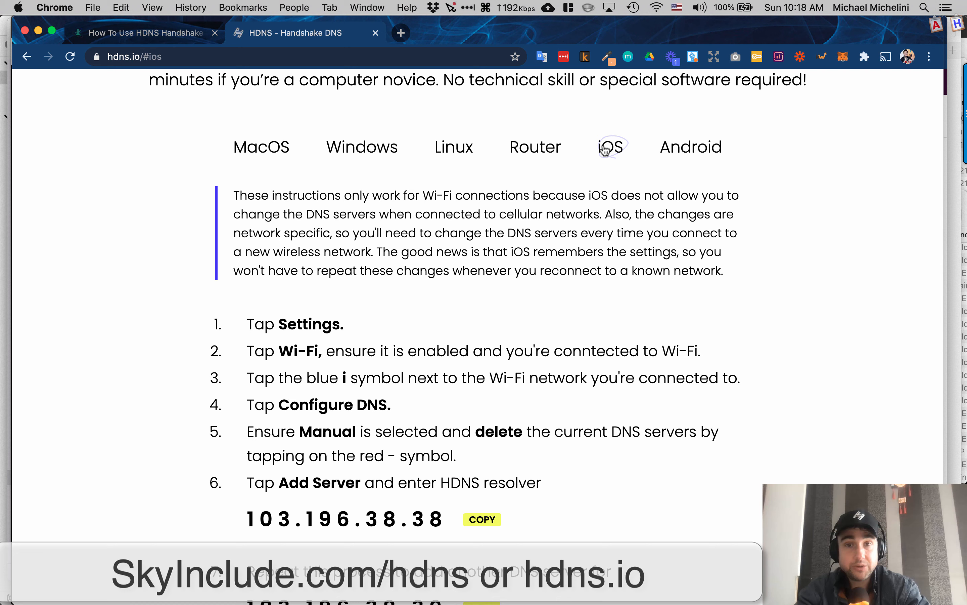
left_click(690, 147)
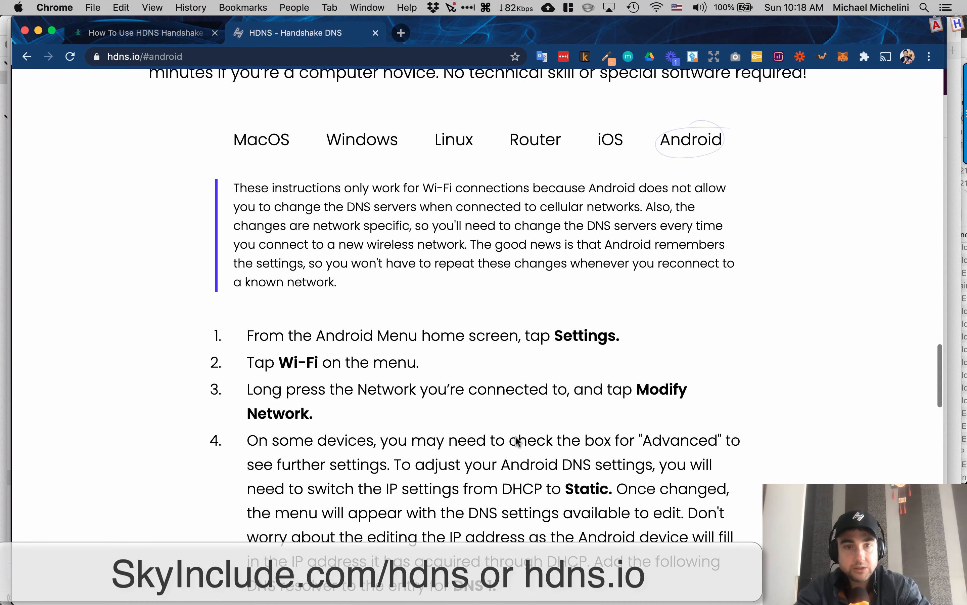
Step: Scroll through the rest of the hdns.io page below the Android steps, then return to the SkyInclude HDNS article tab
scroll("down", 3)
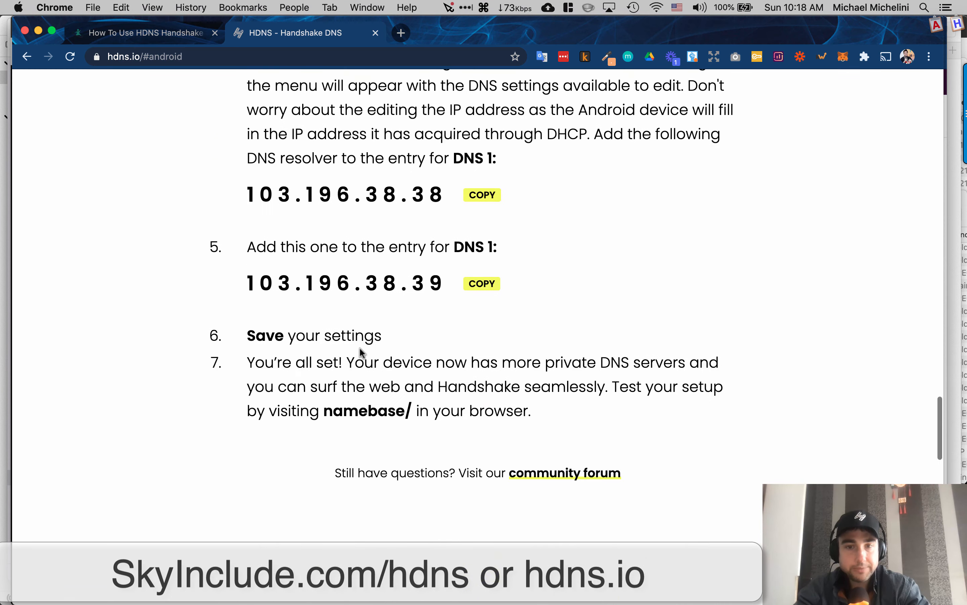
scroll("down", 3)
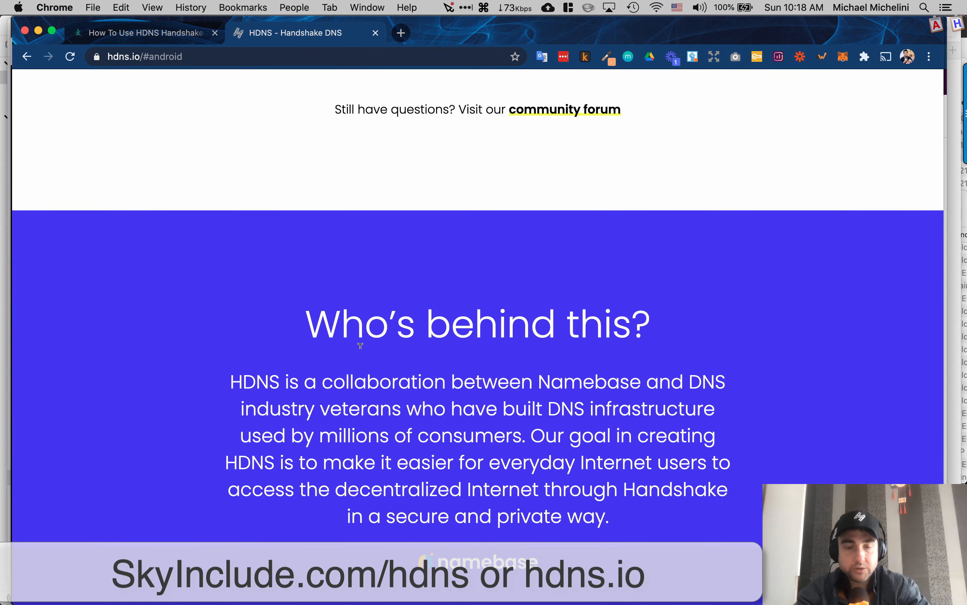
scroll("down", 3)
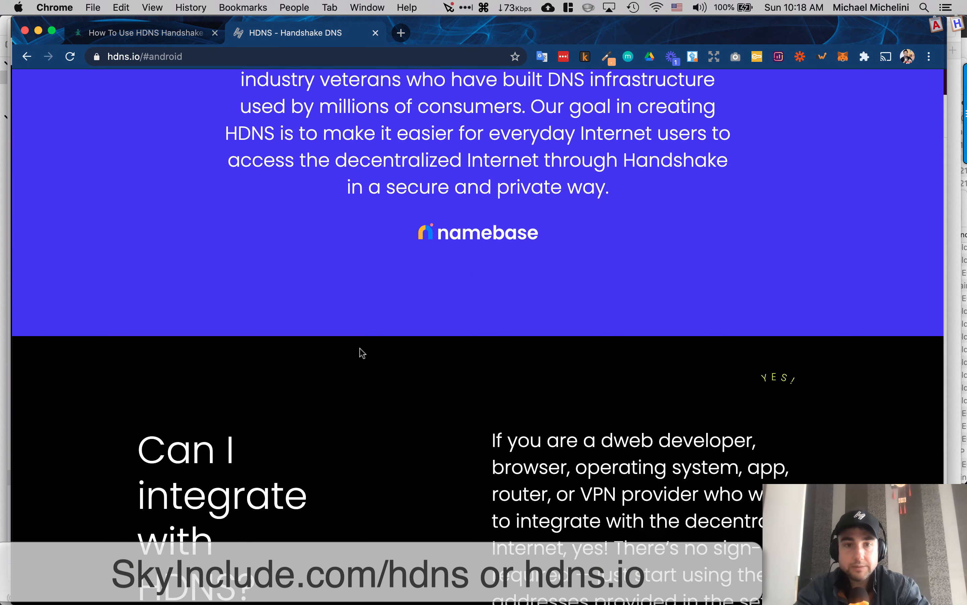
scroll("down", 3)
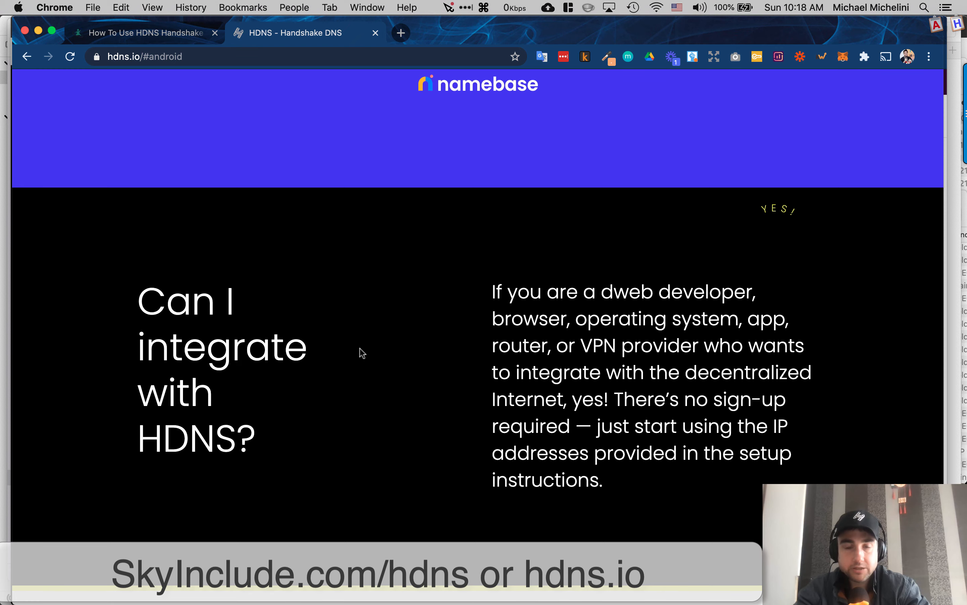
scroll("down", 3)
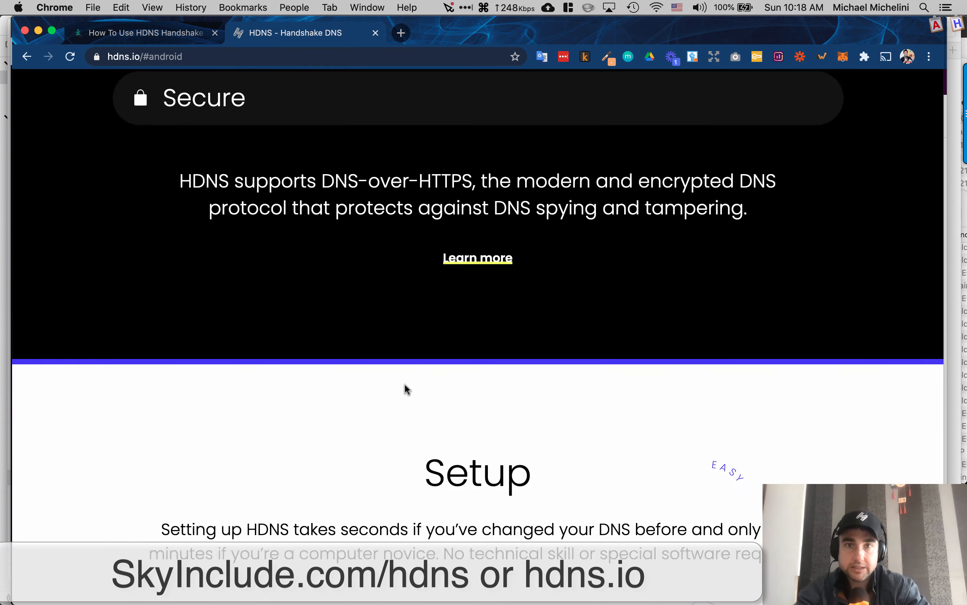
scroll("down", 3)
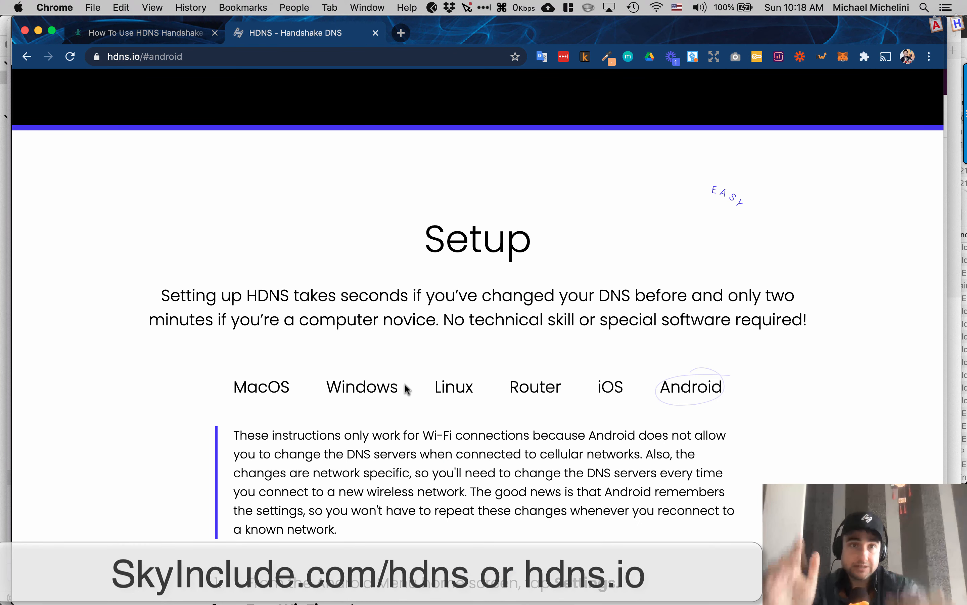
left_click(142, 32)
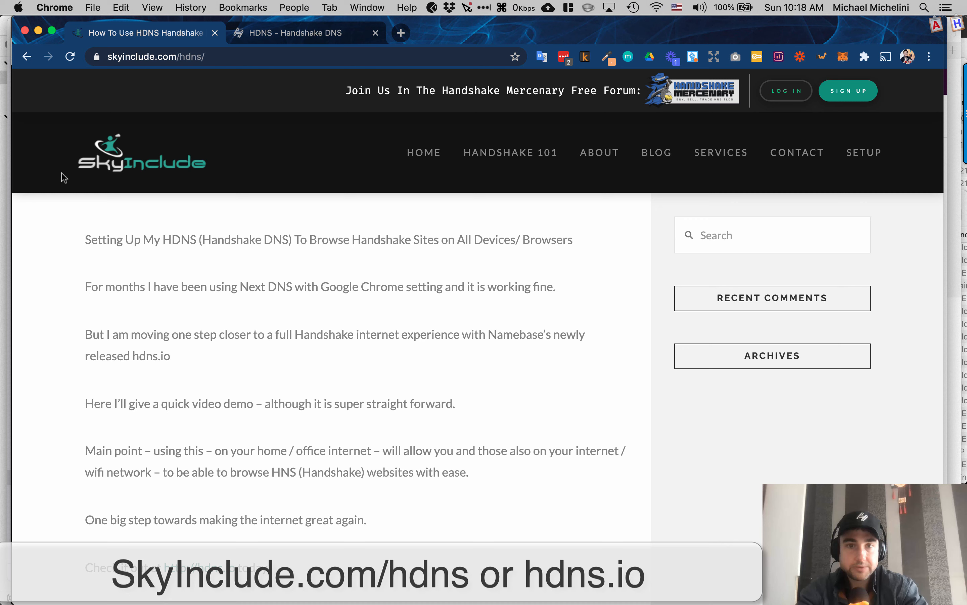